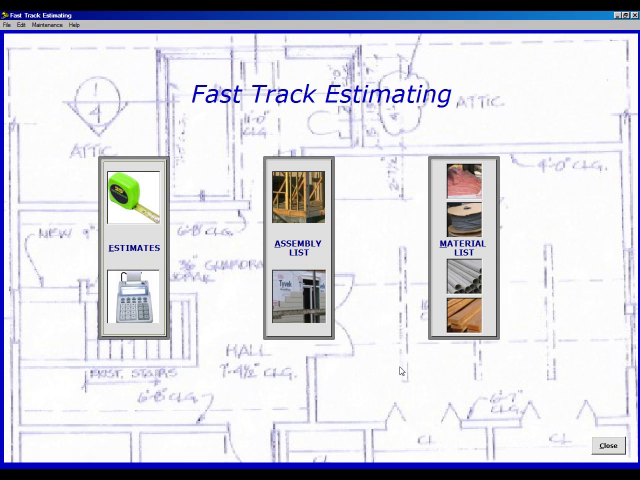
mouse_move(392, 286)
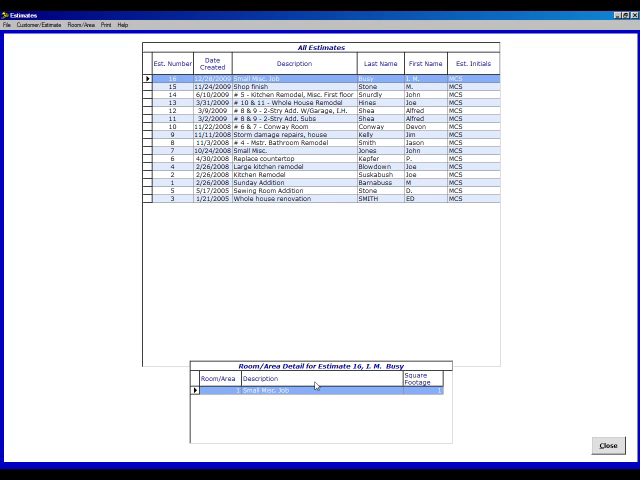
mouse_move(358, 396)
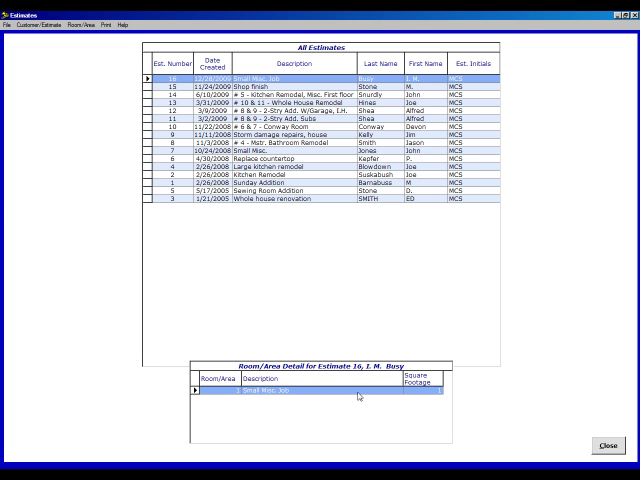
mouse_move(368, 372)
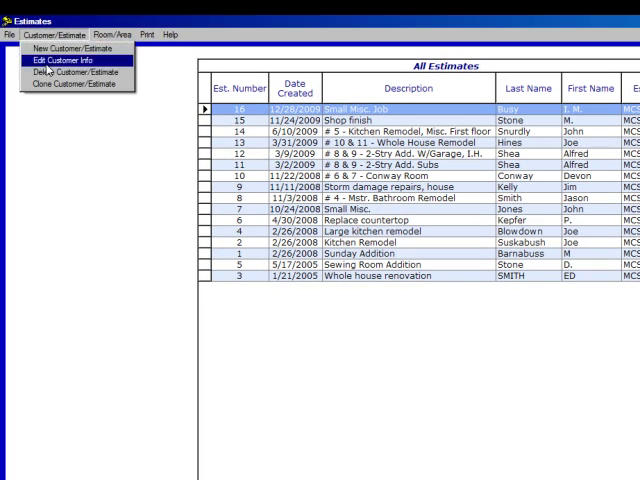
- Create a new customer estimate with initials MCS, description Small Misc. Job and markup level 2
click(72, 60)
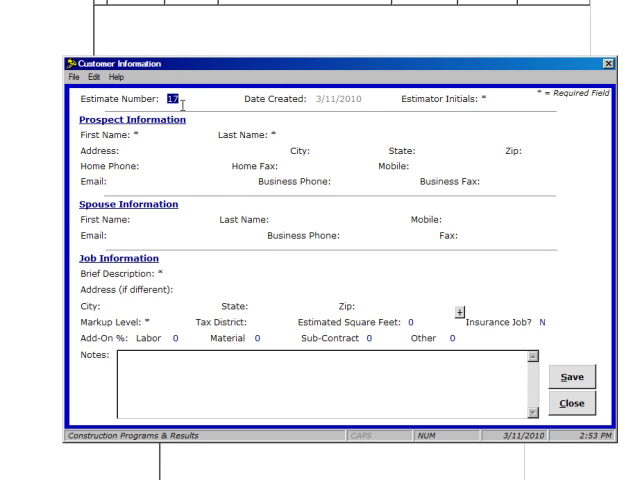
text(M)
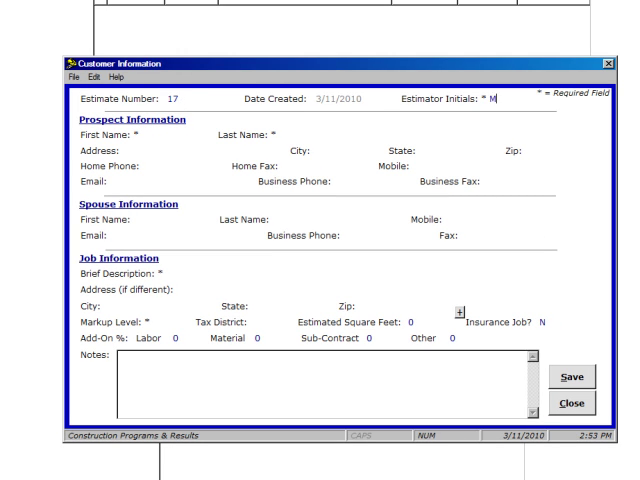
text(CS)
click(338, 134)
text(Smart)
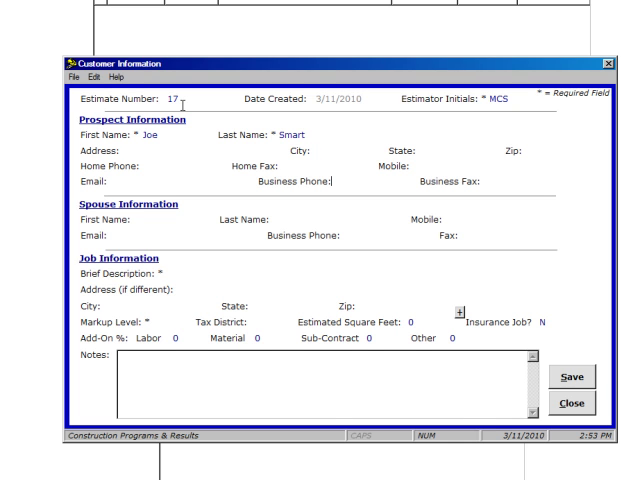
text(Small)
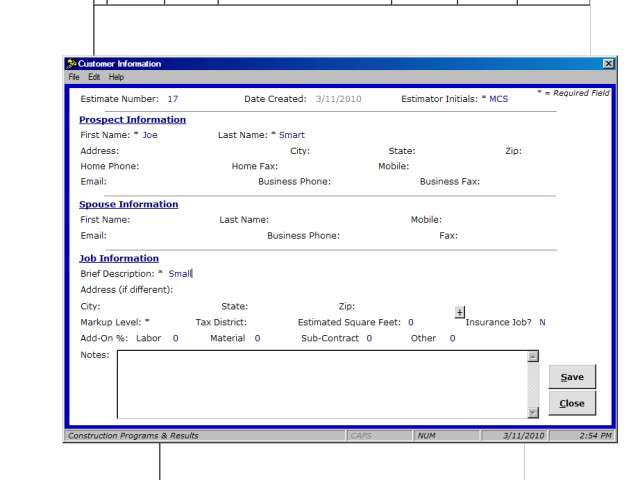
text(Misc)
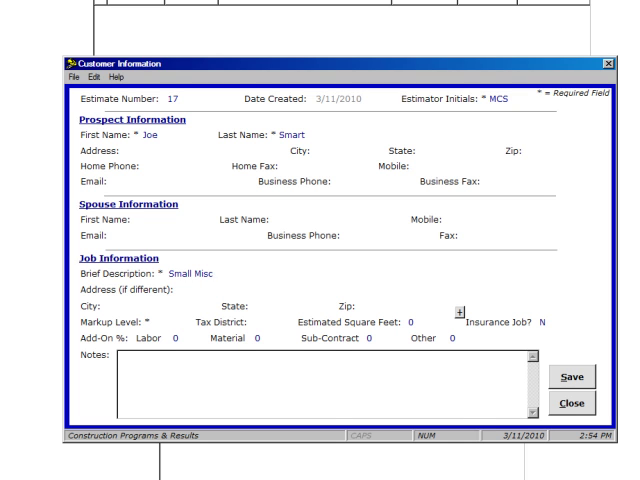
text(. Job)
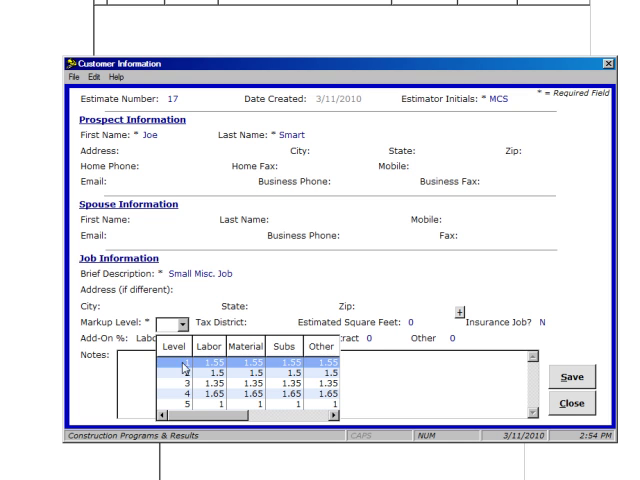
click(200, 372)
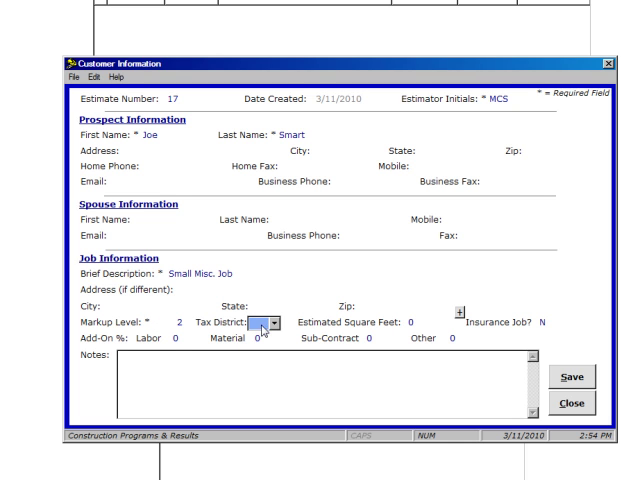
mouse_move(500, 328)
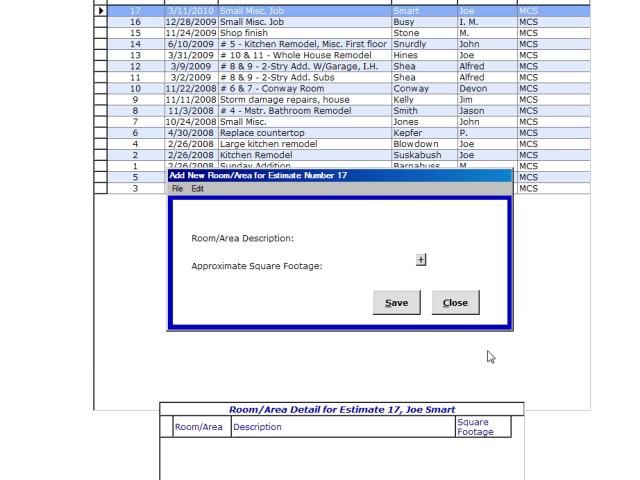
mouse_move(428, 332)
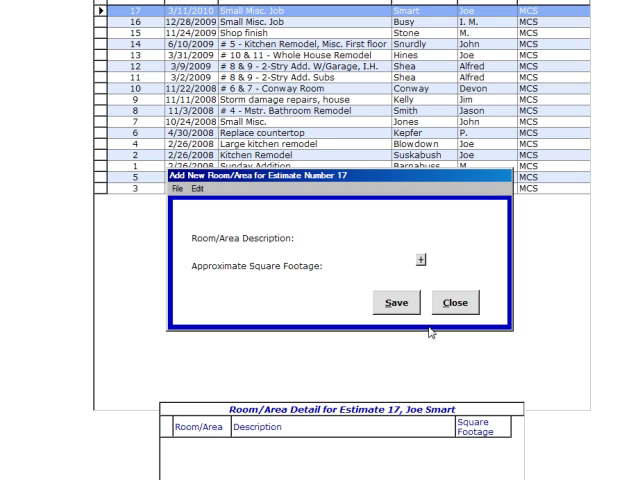
- Save a new room/area named Small Misc. Job with 100 square feet
text(Sm)
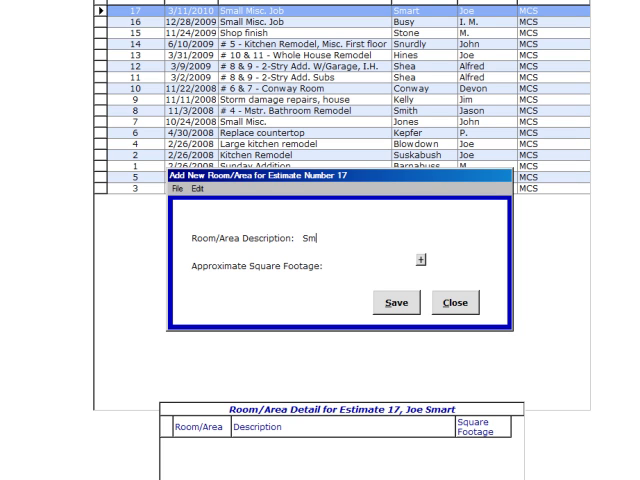
text(all Misc. Job)
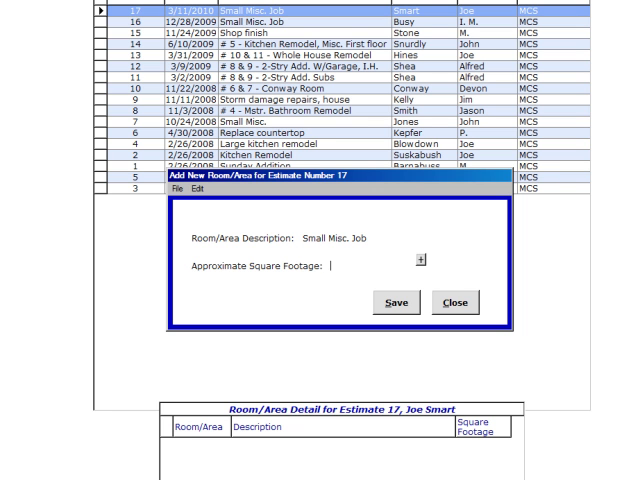
text(1)
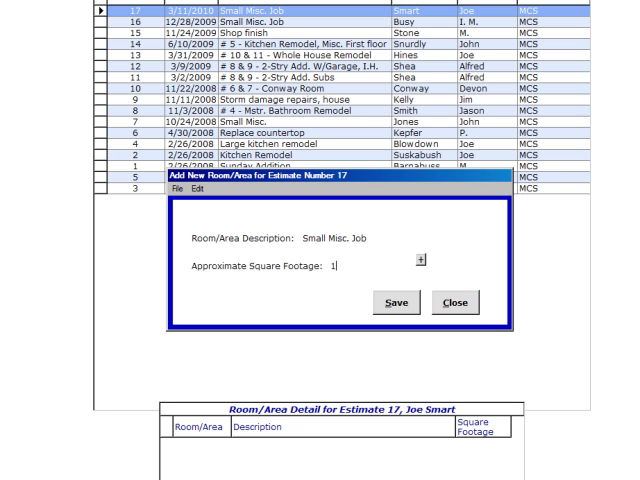
text(00)
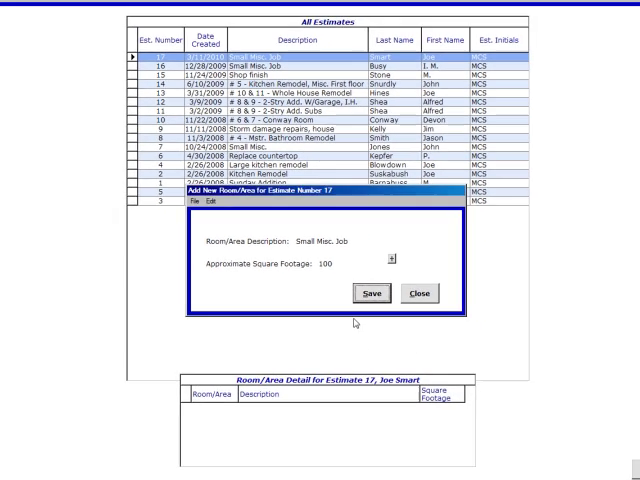
click(372, 292)
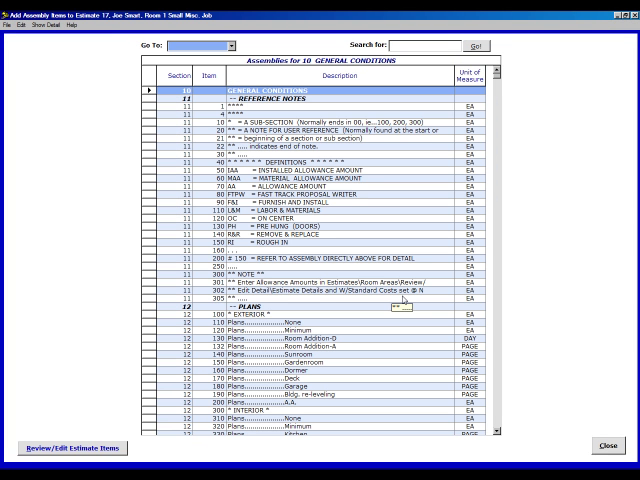
mouse_move(390, 290)
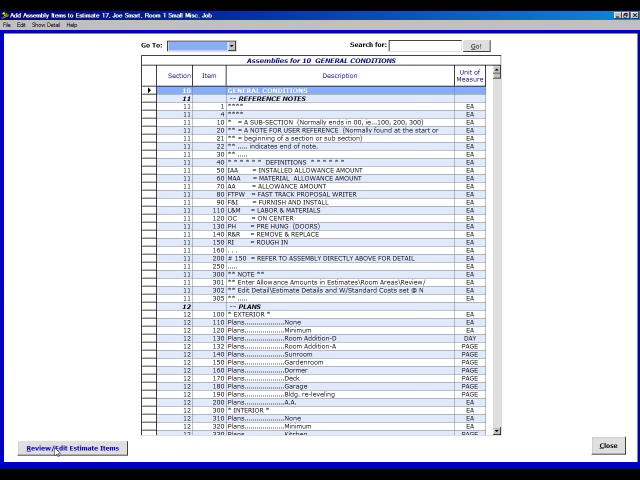
- Add the Plans Minimum (12.120) assembly to the room at quantity 1 EA
click(70, 448)
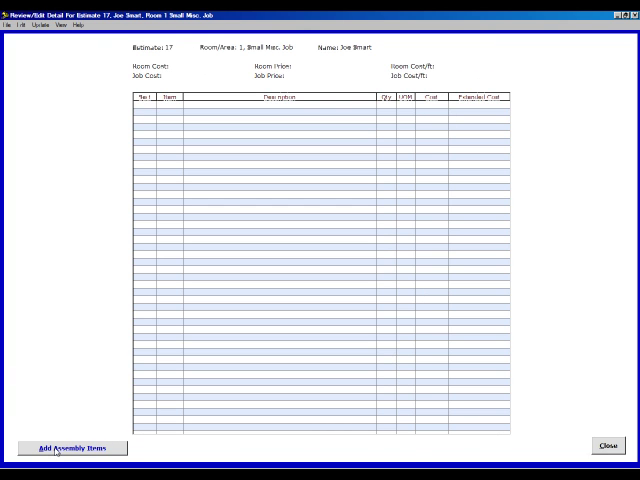
click(70, 448)
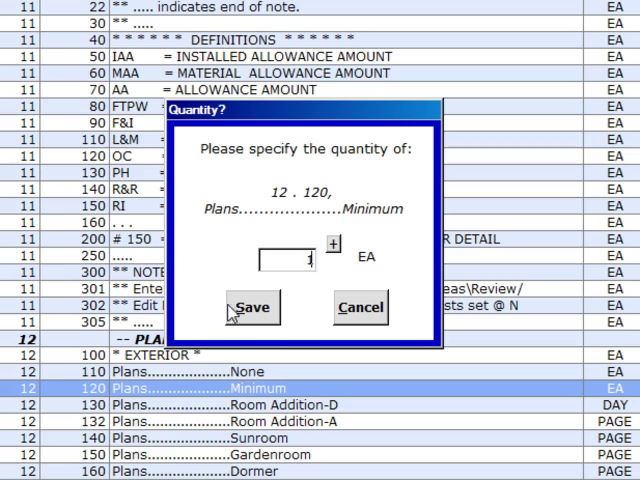
click(252, 308)
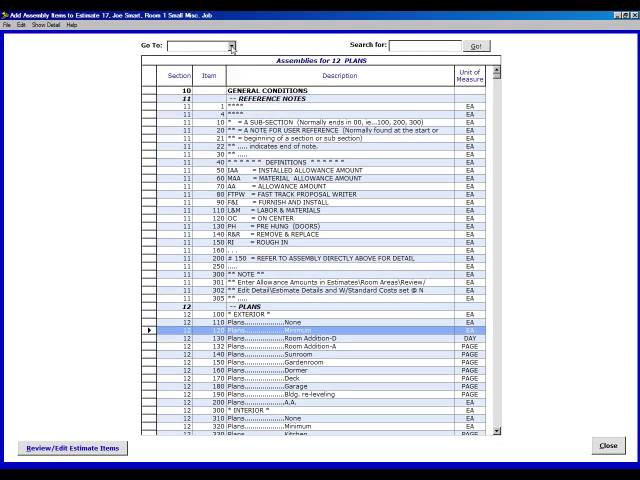
- Add the 62.340 2" x 10" floor joist system at 1 SF, accepting the low-quantity warning
click(232, 48)
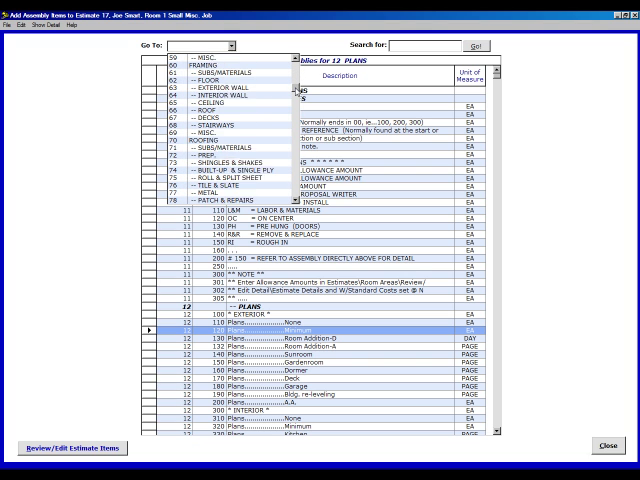
click(190, 46)
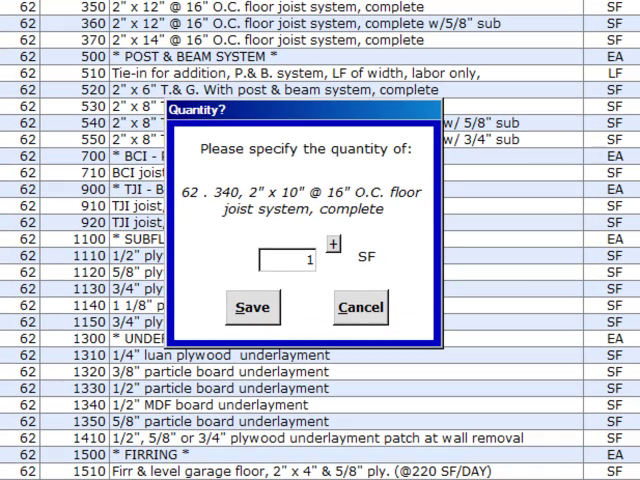
click(252, 308)
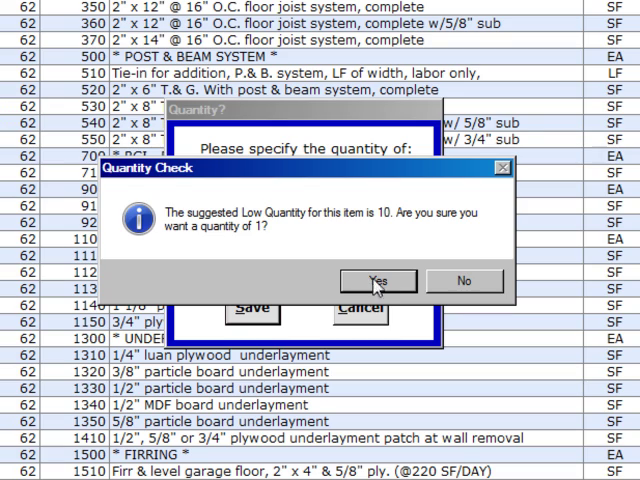
click(376, 280)
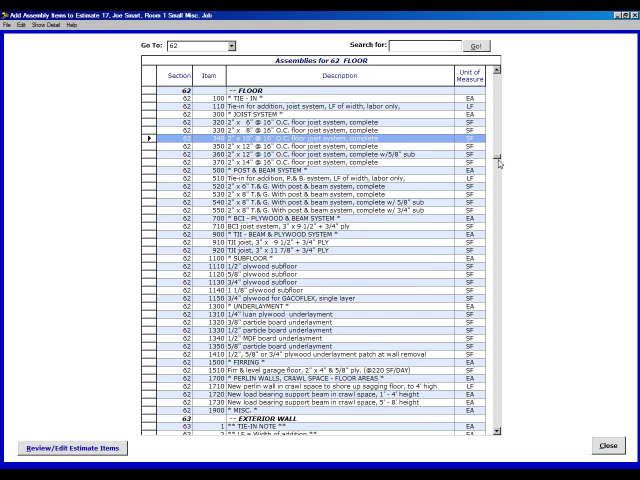
- Add 1 SF of 3/4" x 8" TK bevel cedar siding from the WOOD assemblies list
scroll(down, 3)
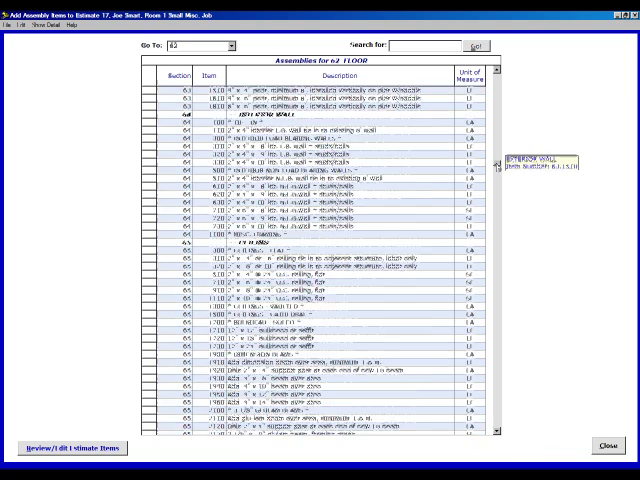
scroll(down, 3)
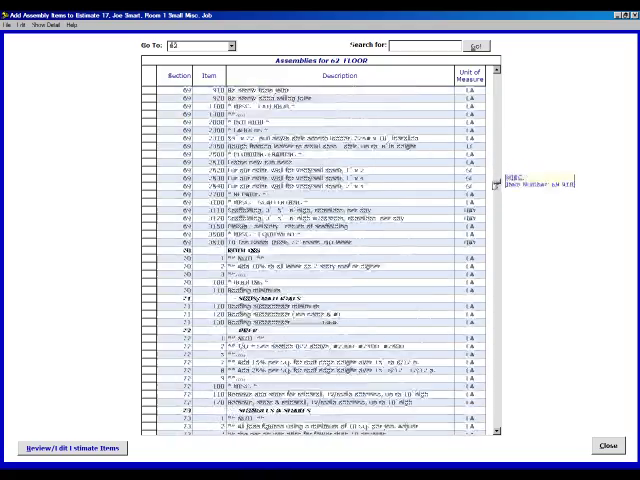
scroll(down, 3)
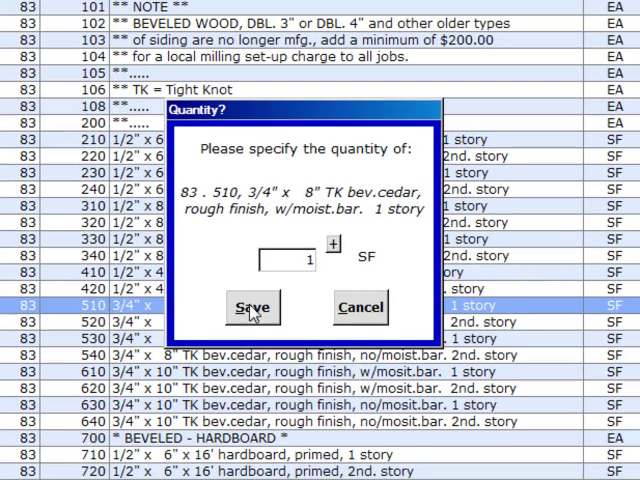
click(252, 308)
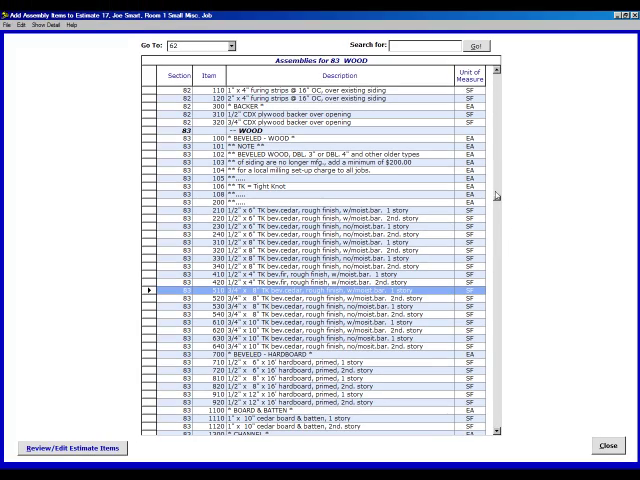
scroll(down, 3)
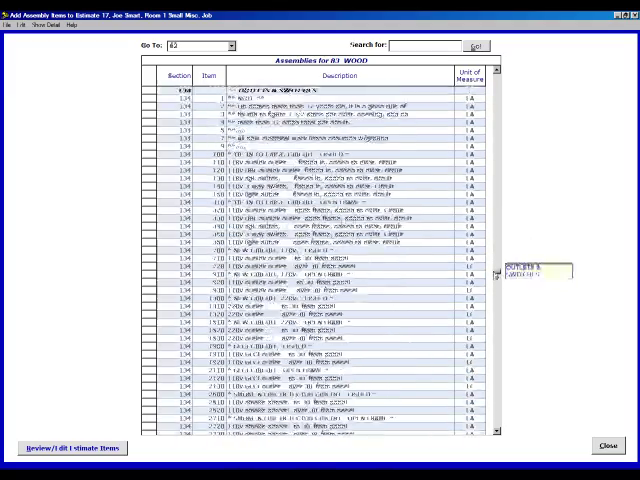
scroll(down, 3)
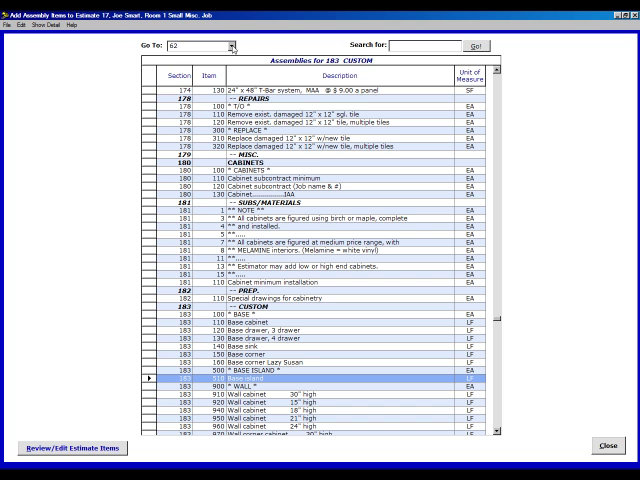
- Add 450 SF of 1/2" N.T. machine-textured O.P. wall from 164 Interior Drywall
click(232, 46)
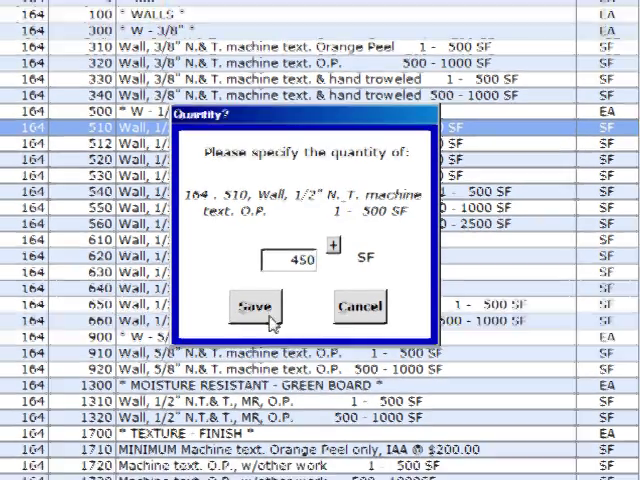
click(258, 306)
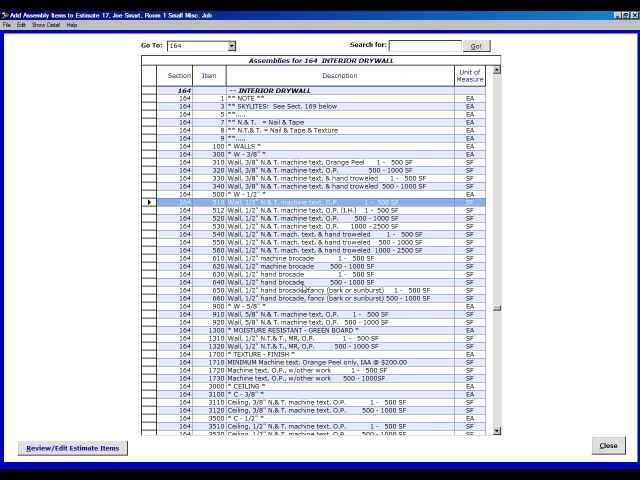
- Review estimate 17's line items and bring up the Edit menu for the floor joist row
click(72, 448)
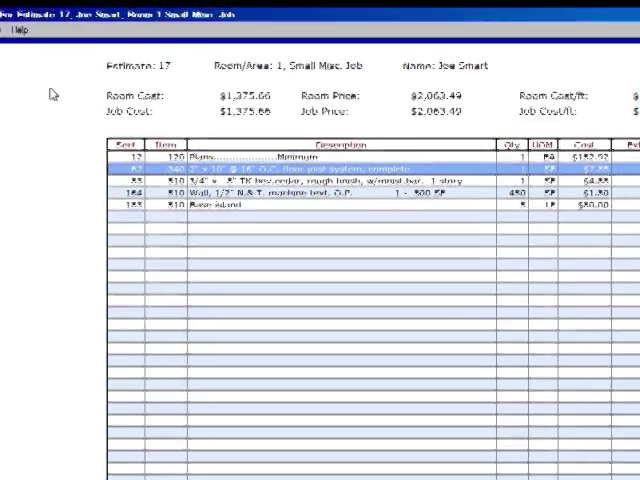
click(36, 40)
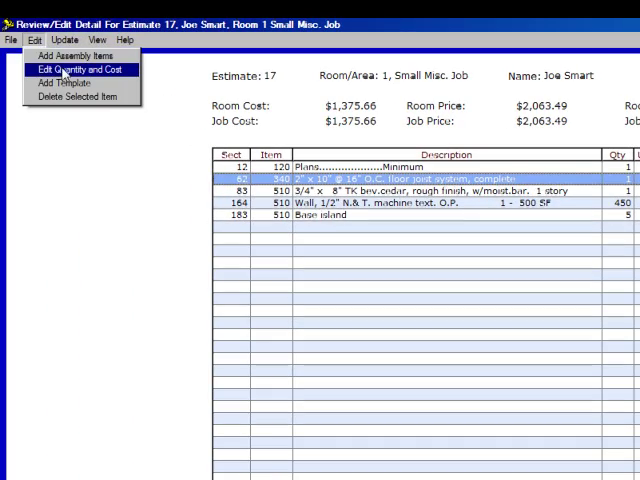
- Set the floor joist system to 200 SF with Use Standard Cost N, extended cost $1,900.00
click(74, 70)
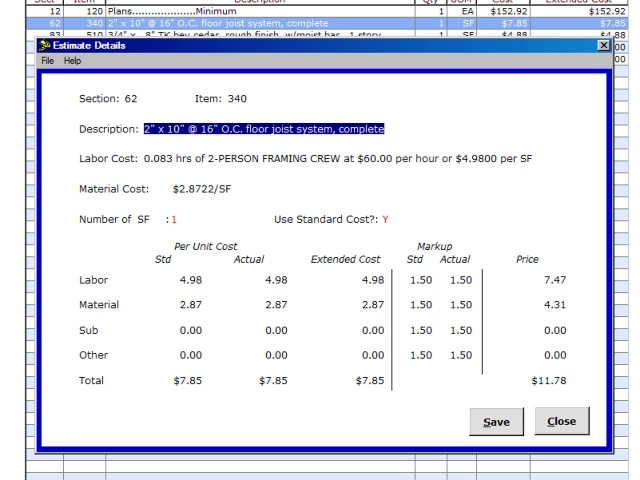
mouse_move(30, 128)
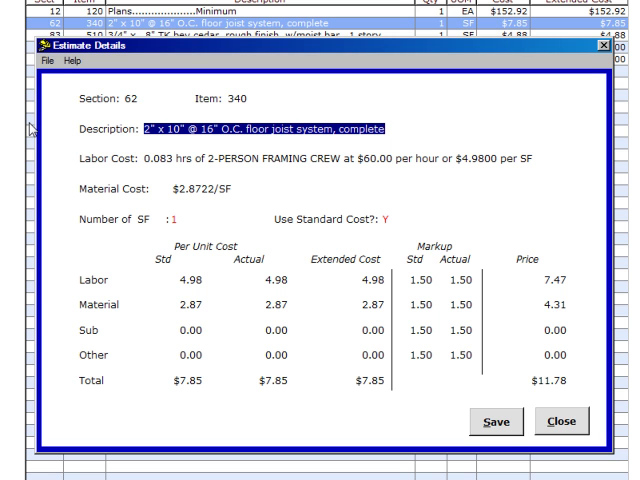
click(178, 218)
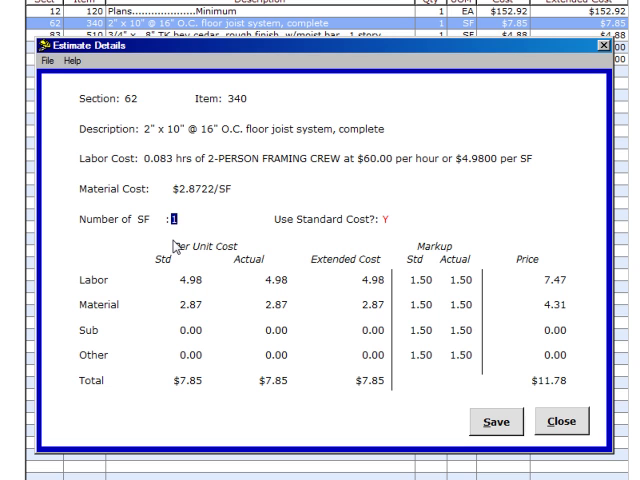
text(200)
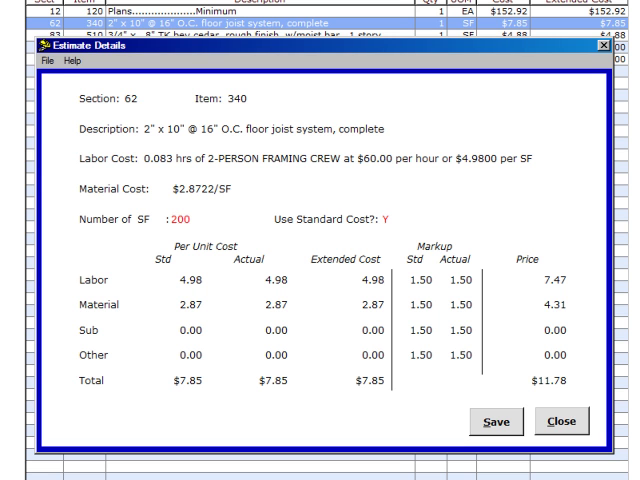
click(400, 216)
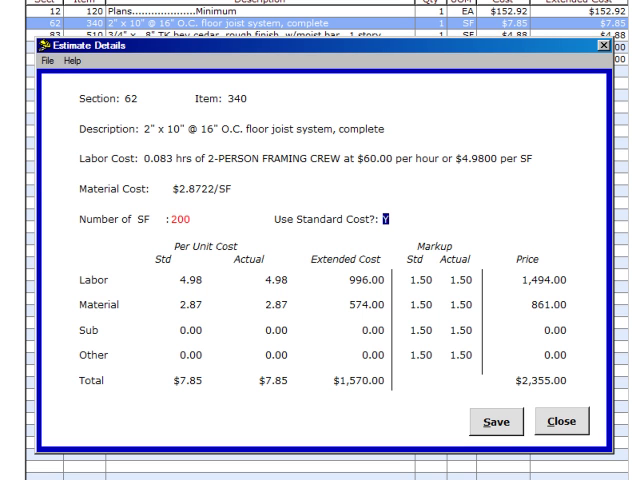
text(N)
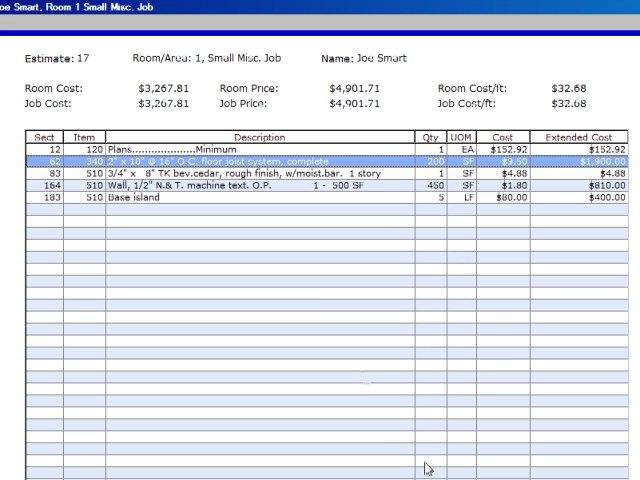
mouse_move(616, 168)
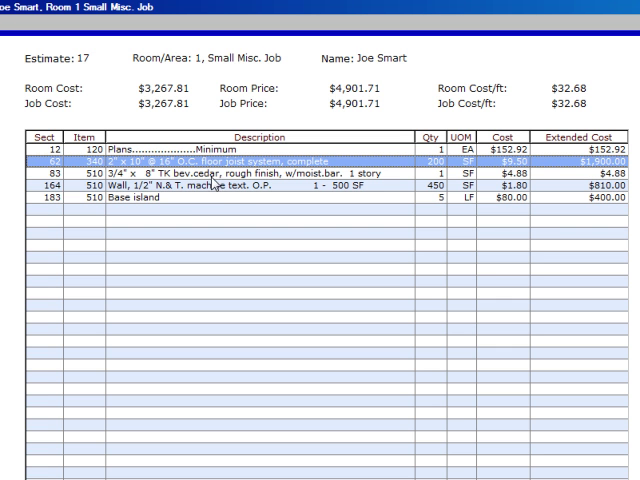
- Open Edit Quantity and Cost for the 83 510 cedar bevel siding line item
click(36, 40)
text(50)
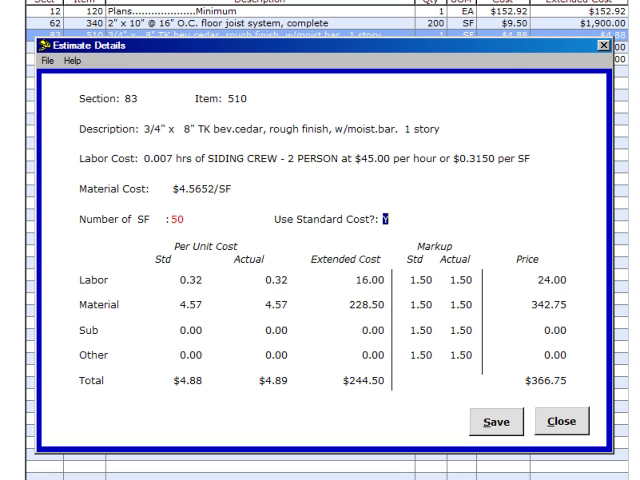
- Give the cedar siding non-standard costs of $0.40 labor and $5.00 material per SF and save
text(N)
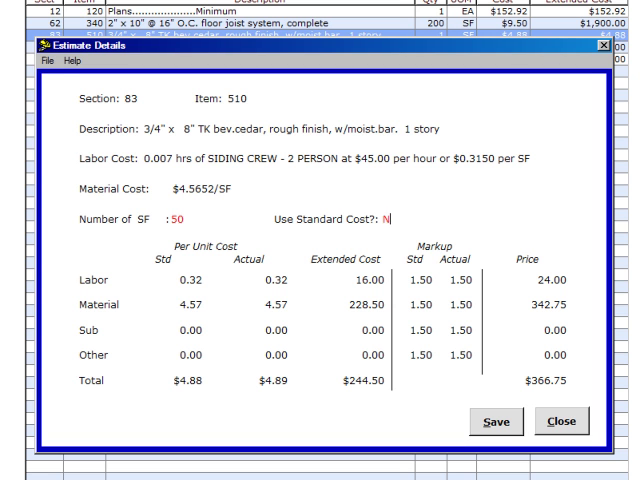
click(284, 280)
text(0.4)
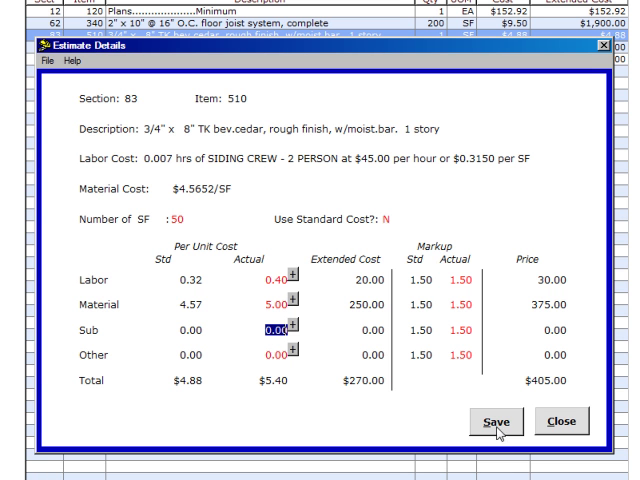
click(494, 420)
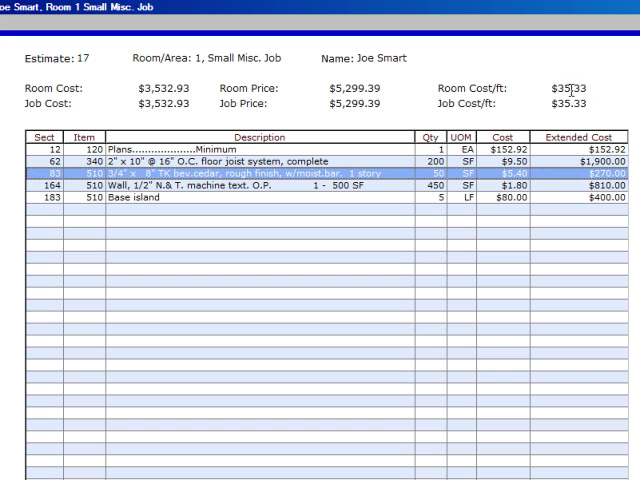
mouse_move(104, 84)
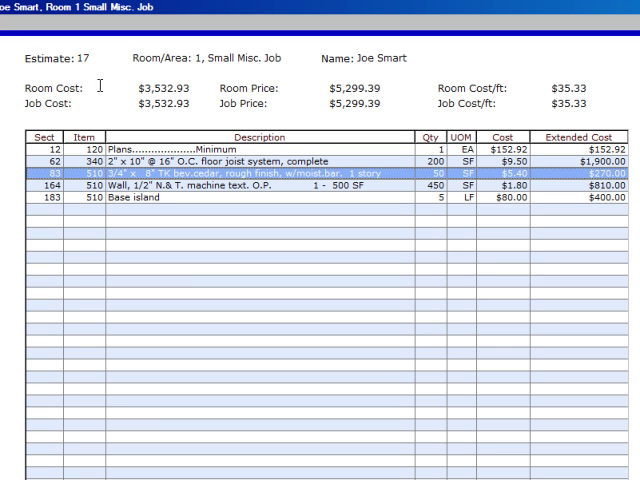
mouse_move(344, 92)
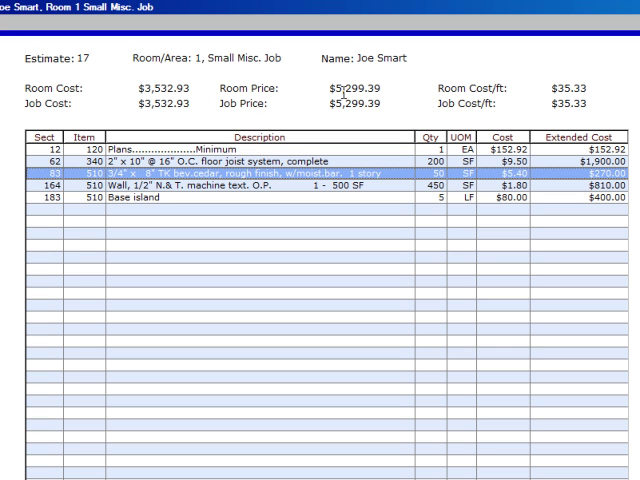
mouse_move(230, 96)
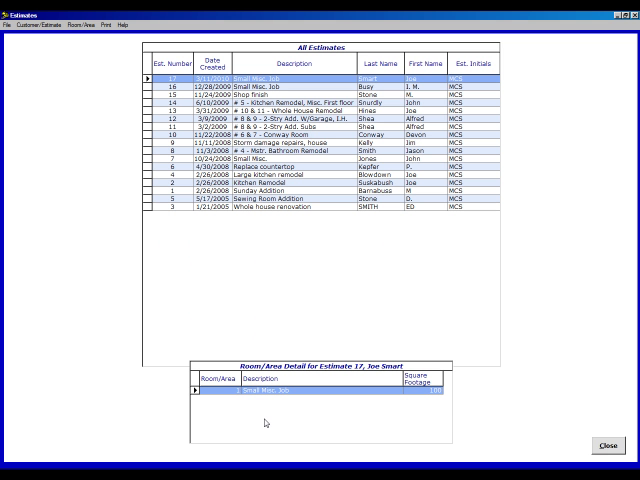
mouse_move(268, 418)
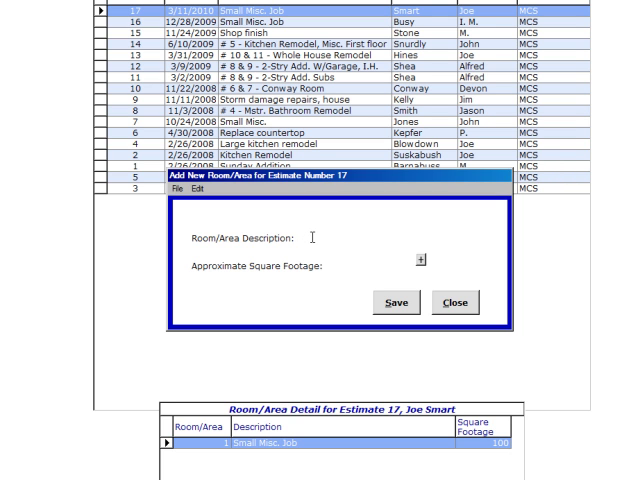
- Name the new room area 'Misc. & Stuff' with 200 square footage
text(Misc. & Stu)
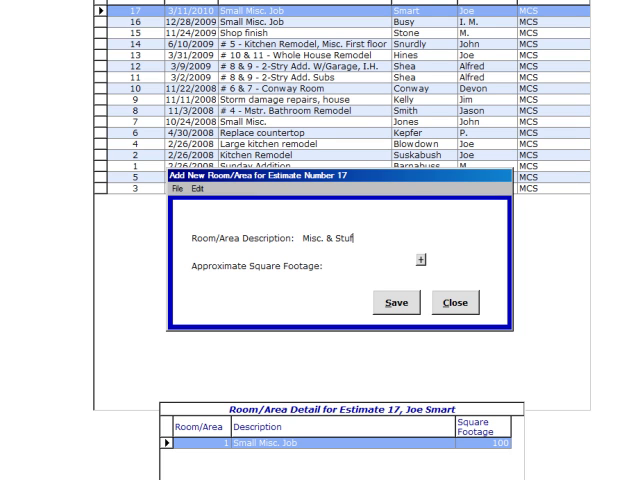
text(f)
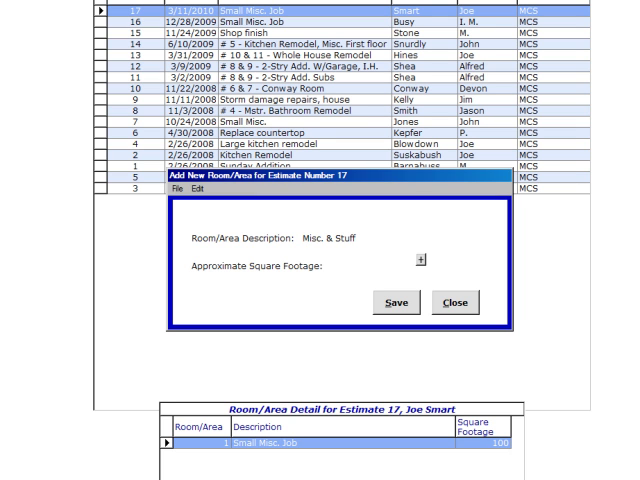
text(200)
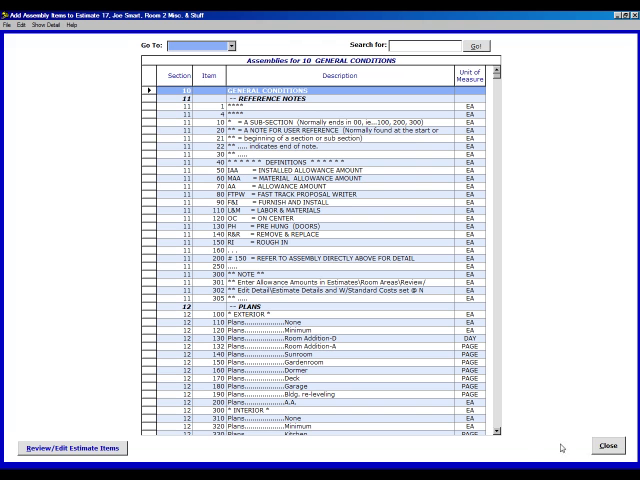
mouse_move(232, 460)
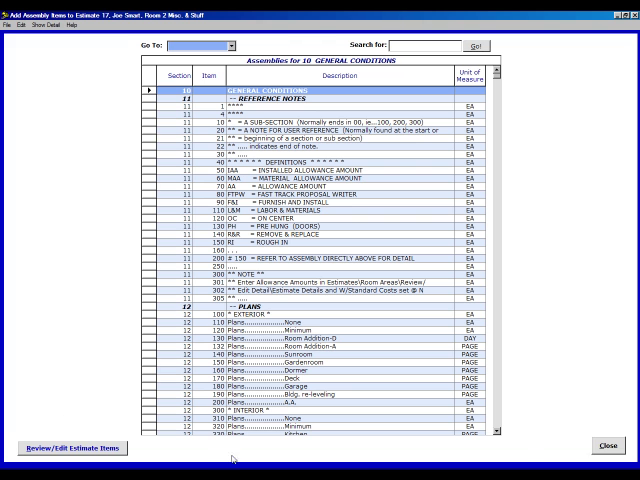
- Review the new room's empty item list and return to the Estimates window
click(72, 448)
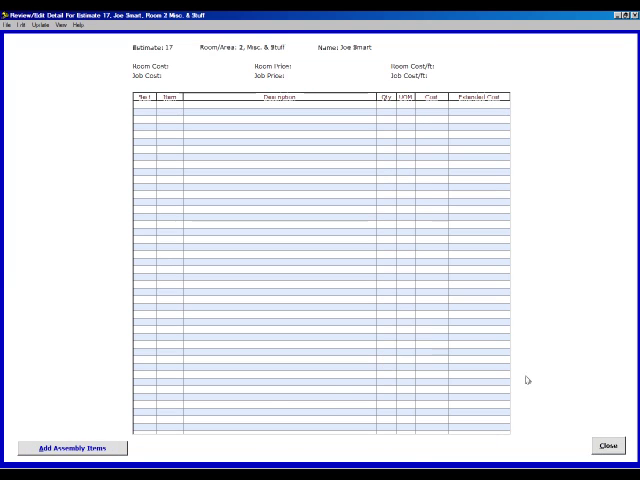
click(606, 448)
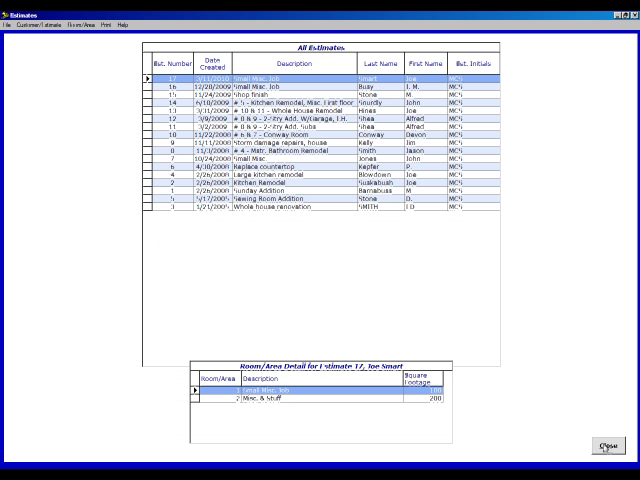